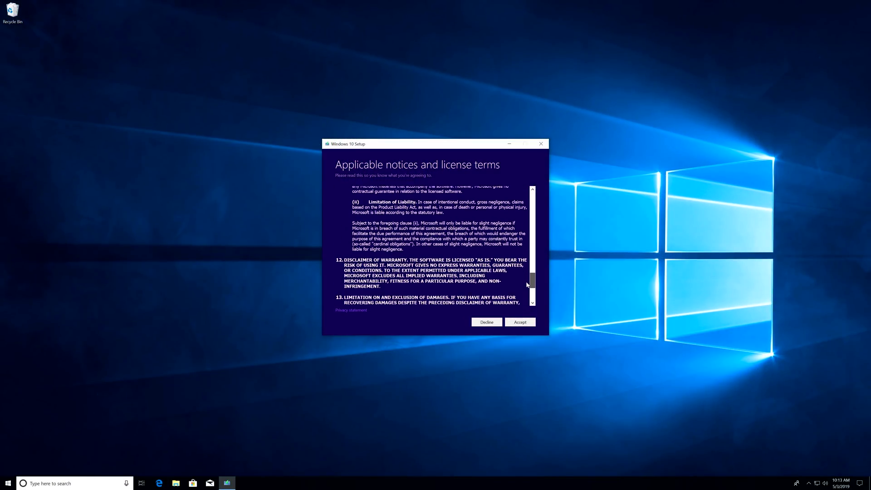
- Scroll through the Windows 10 license terms and accept them
{"action": "scroll", "scroll_direction": "down", "scroll_amount": 3}
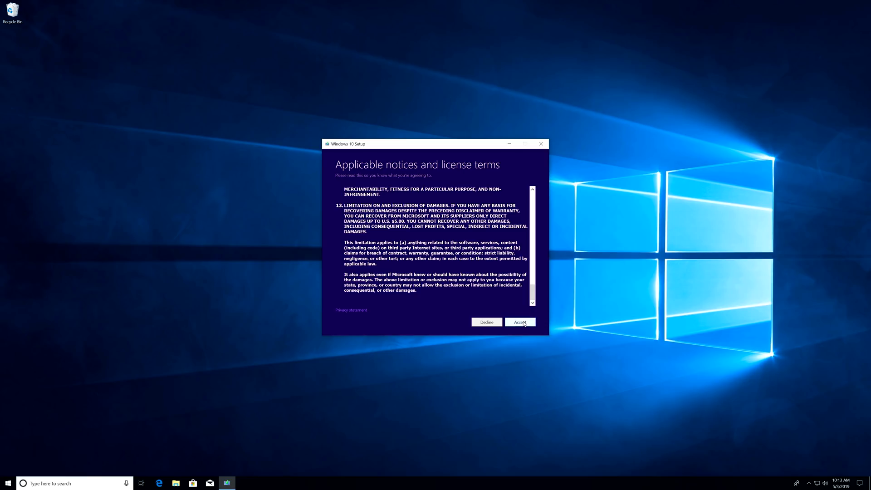
{"action": "left_click", "coordinate": [520, 322]}
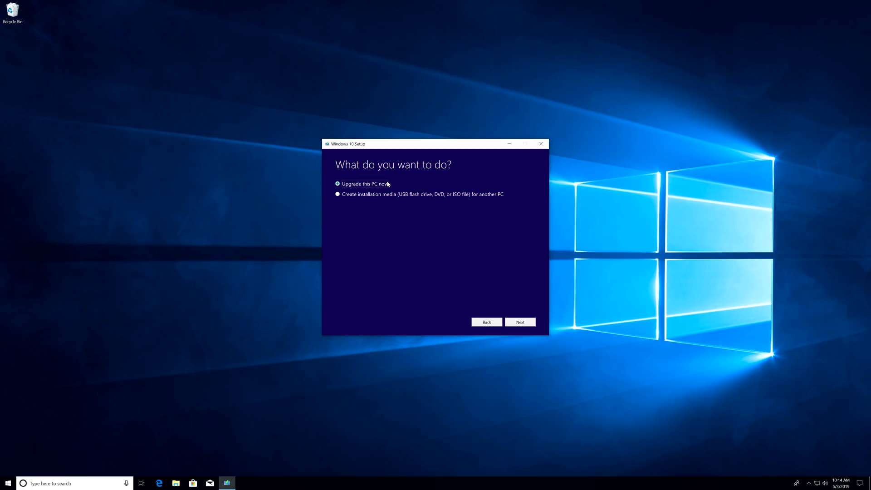
{"action": "mouse_move", "coordinate": [381, 201]}
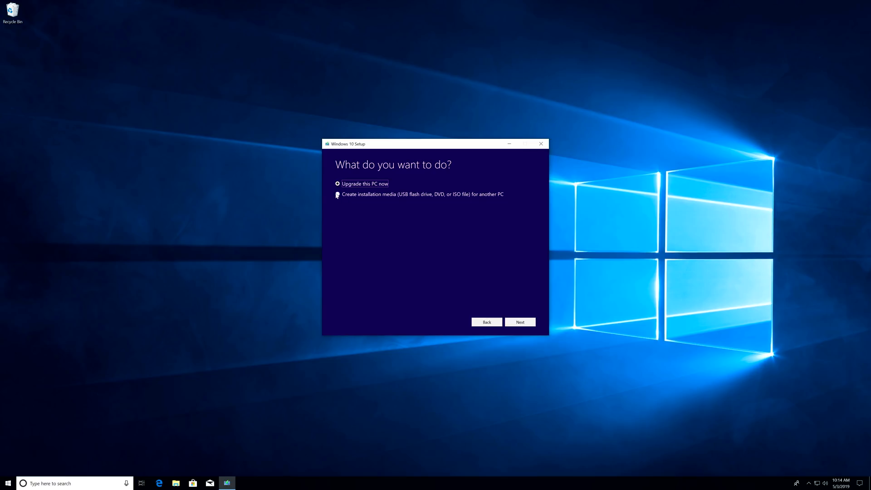
- Choose 'Create installation media for another PC' and continue
{"action": "left_click", "coordinate": [520, 322]}
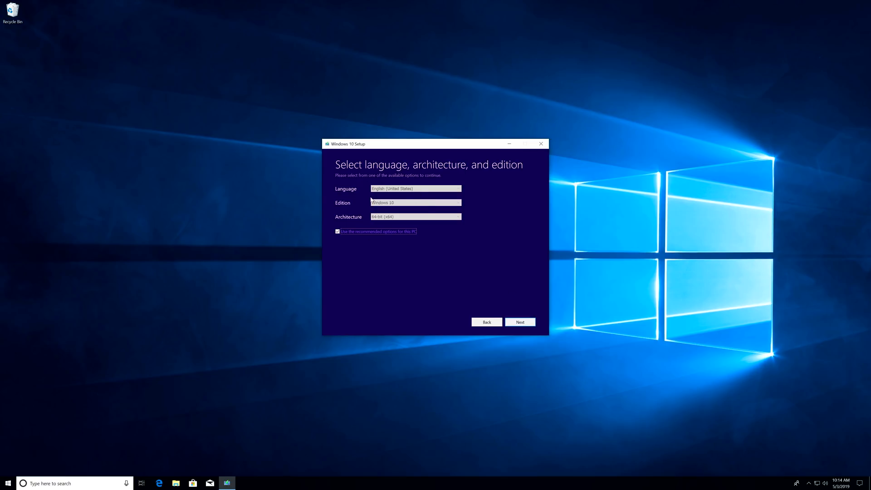
- Keep recommended 64-bit options, choose USB flash drive, and confirm drive E: (test)
{"action": "left_click", "coordinate": [519, 322]}
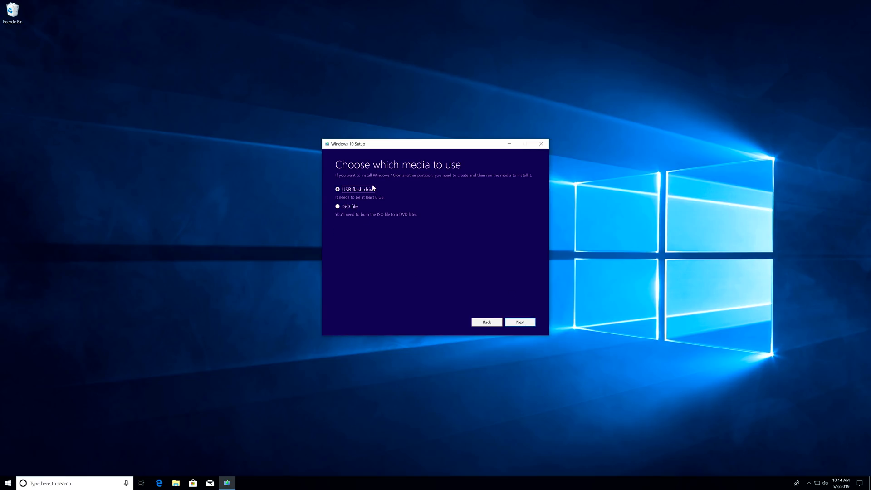
{"action": "mouse_move", "coordinate": [519, 322]}
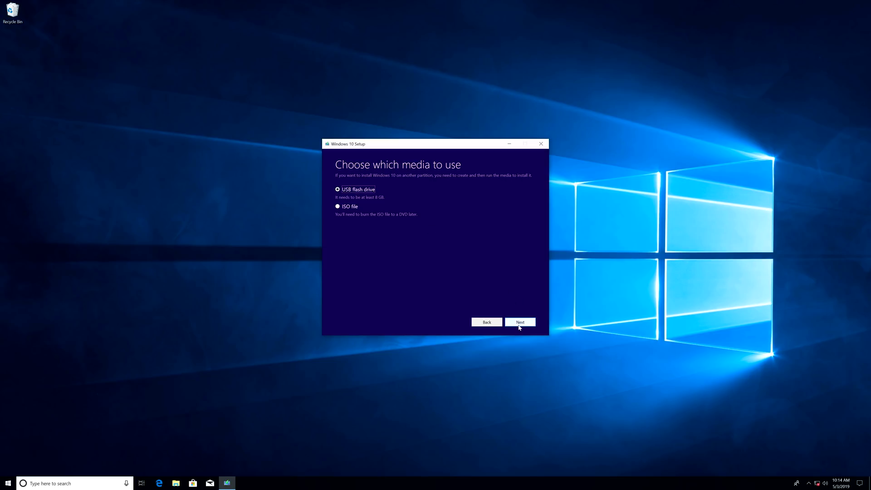
{"action": "left_click", "coordinate": [520, 322]}
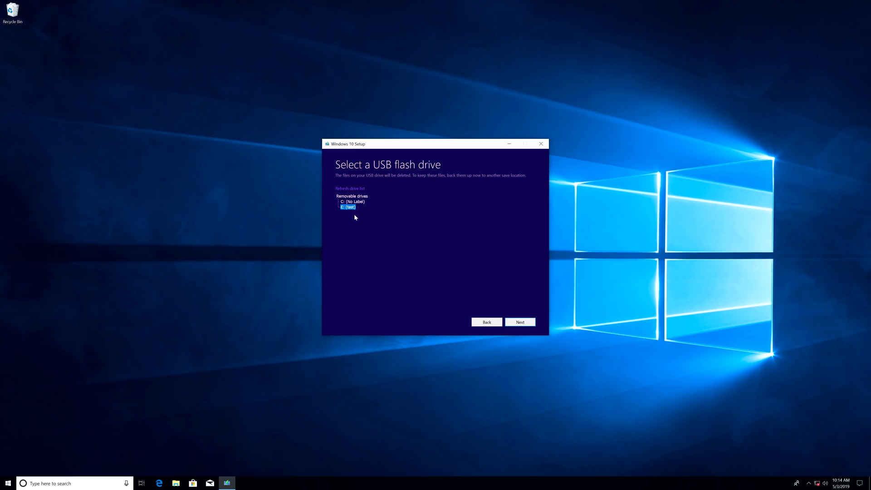
{"action": "mouse_move", "coordinate": [371, 258]}
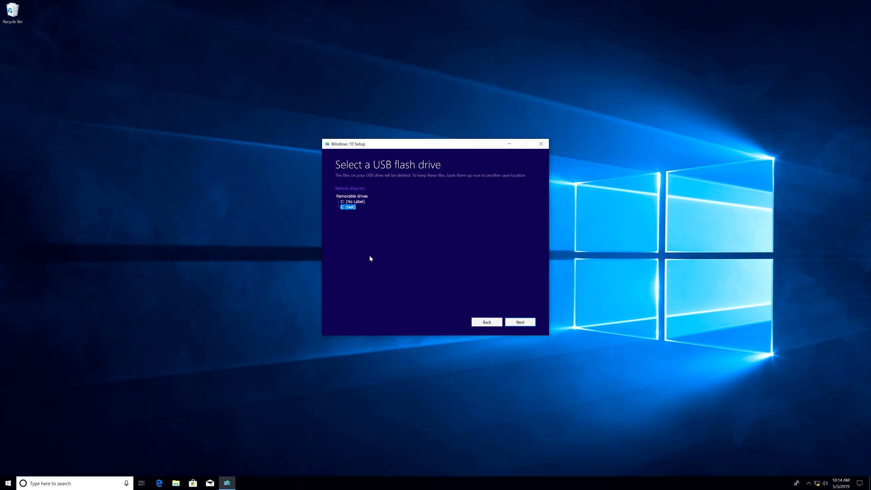
{"action": "left_click", "coordinate": [520, 322]}
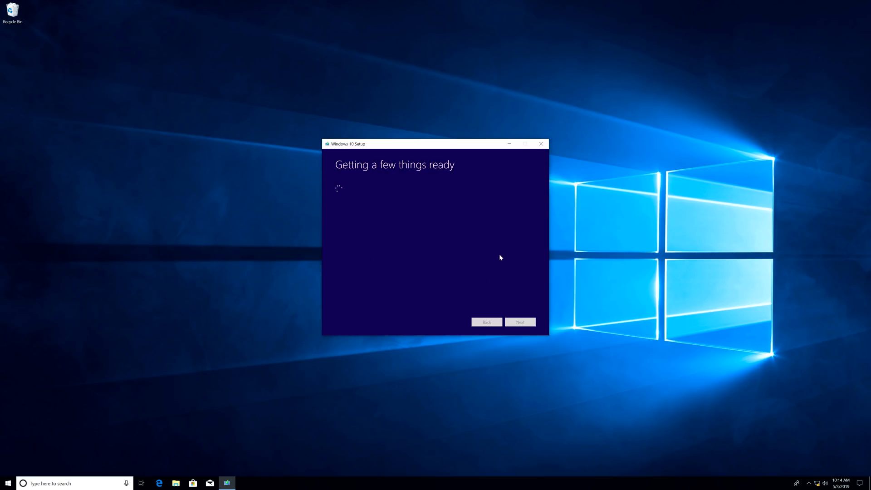